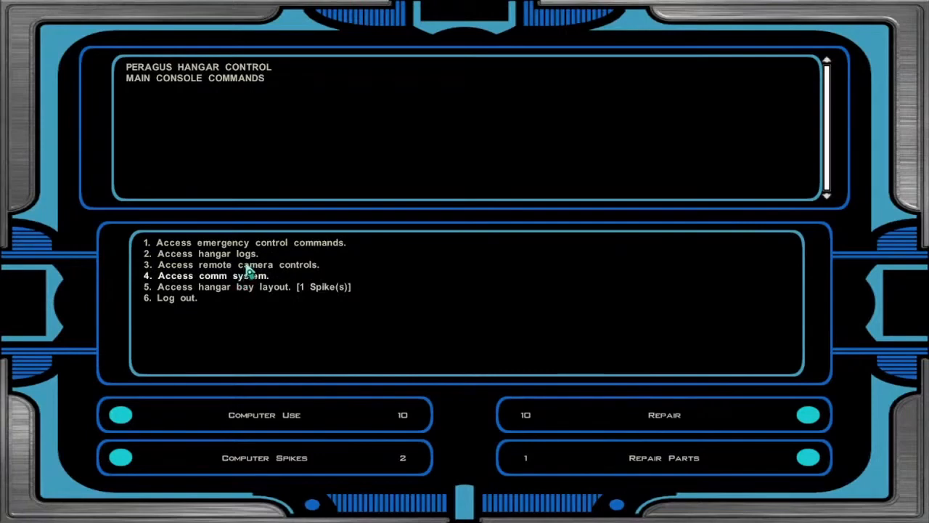
# - Select a hangar console option so T3-M4 exits back to the corridor
pyautogui.click(212, 276)
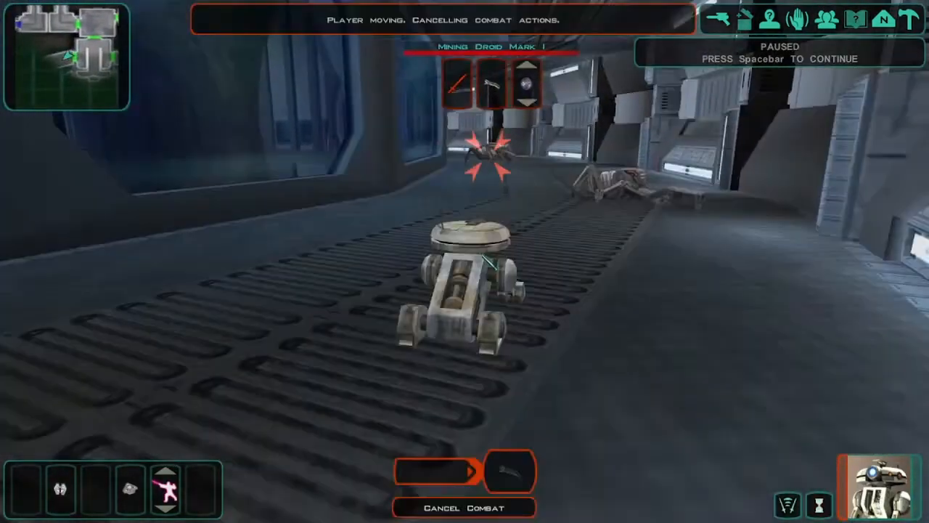
# - Unpause so T3-M4 advances and fights a Mark I mining droid
pyautogui.press('space')
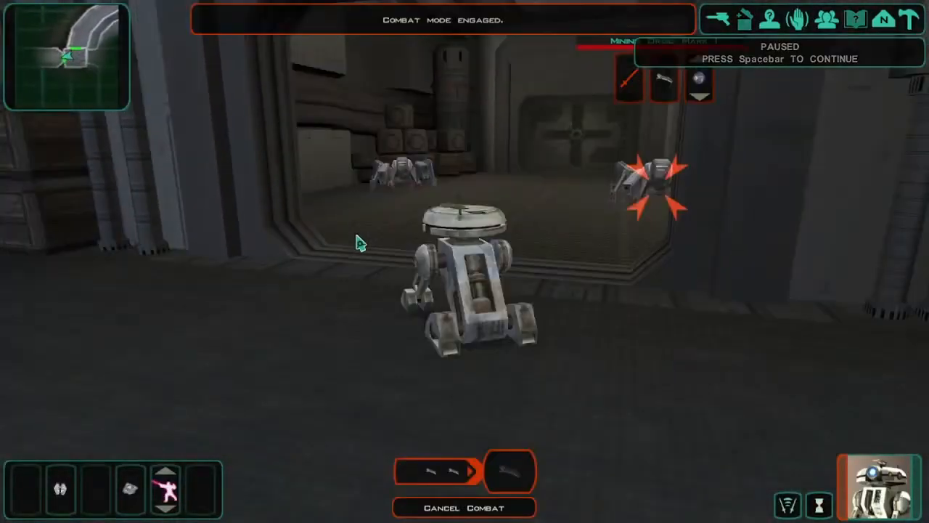
# - Unpause to battle the mining droids and reach the fuel control console
pyautogui.press('space')
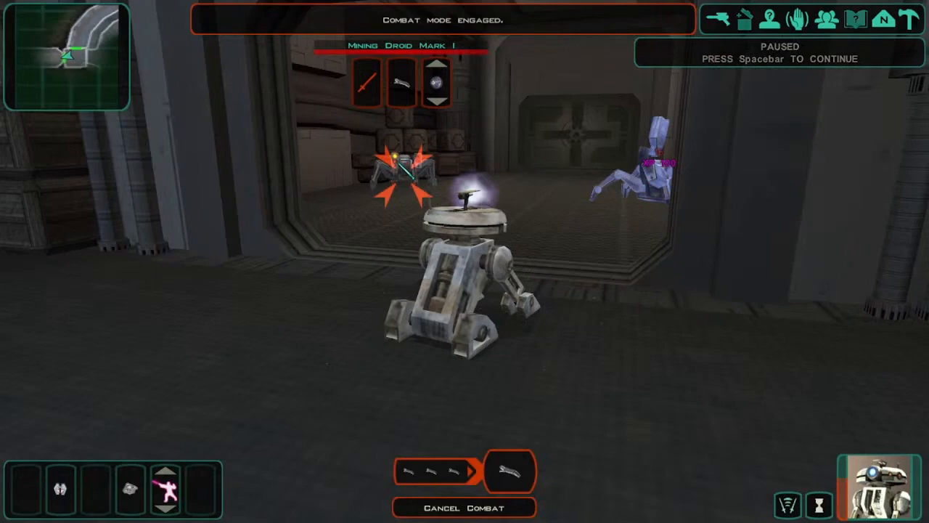
pyautogui.press('space')
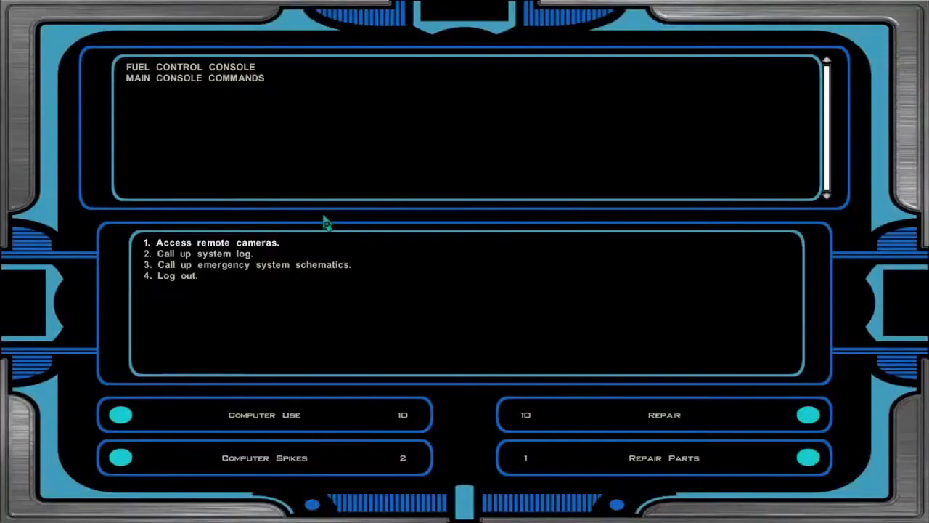
pyautogui.moveTo(320, 224)
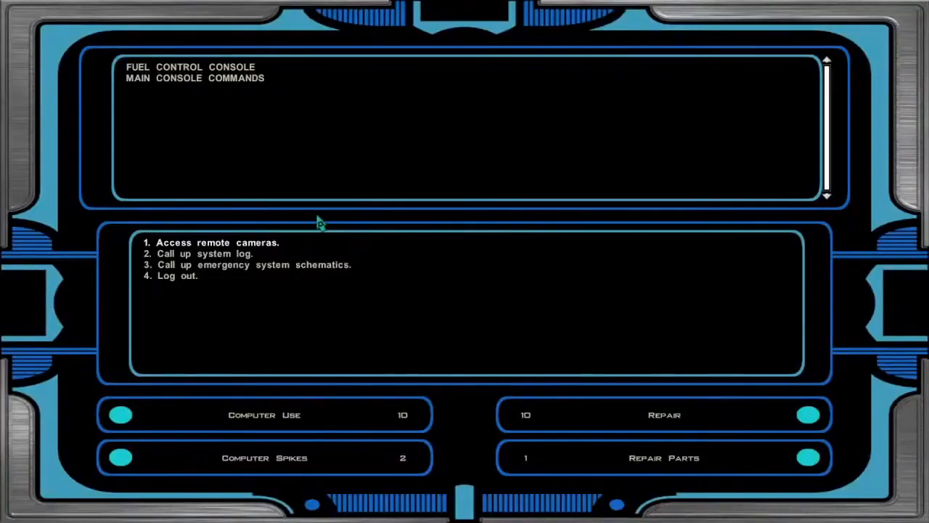
pyautogui.moveTo(258, 270)
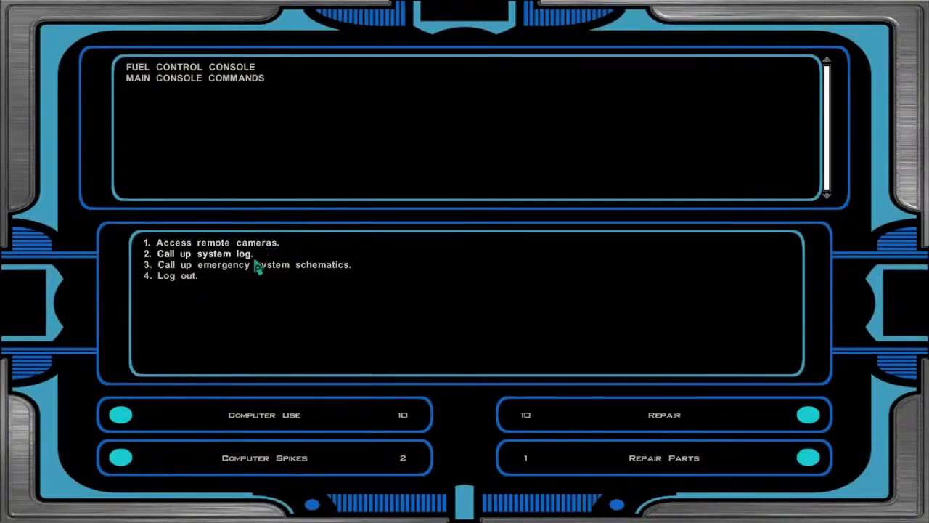
# - View the emergency system schematics, then return to the main console functions
pyautogui.click(254, 265)
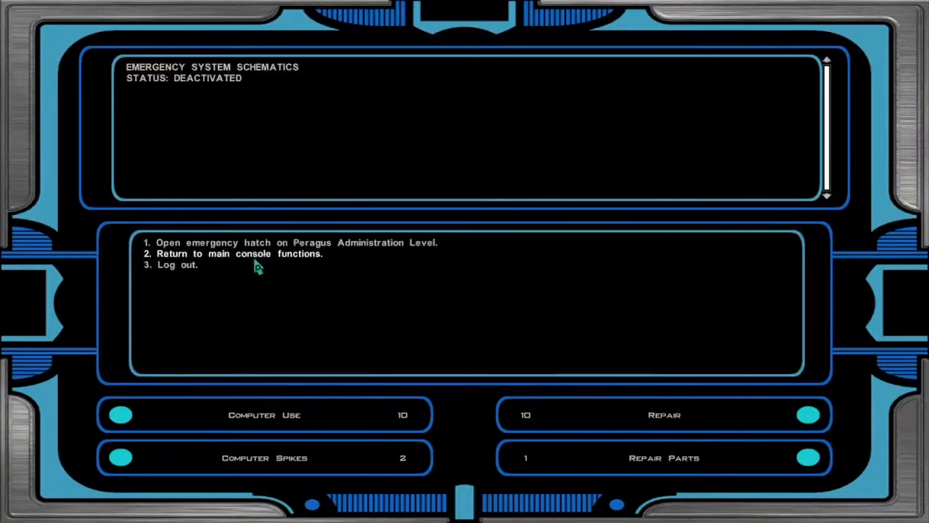
pyautogui.click(238, 253)
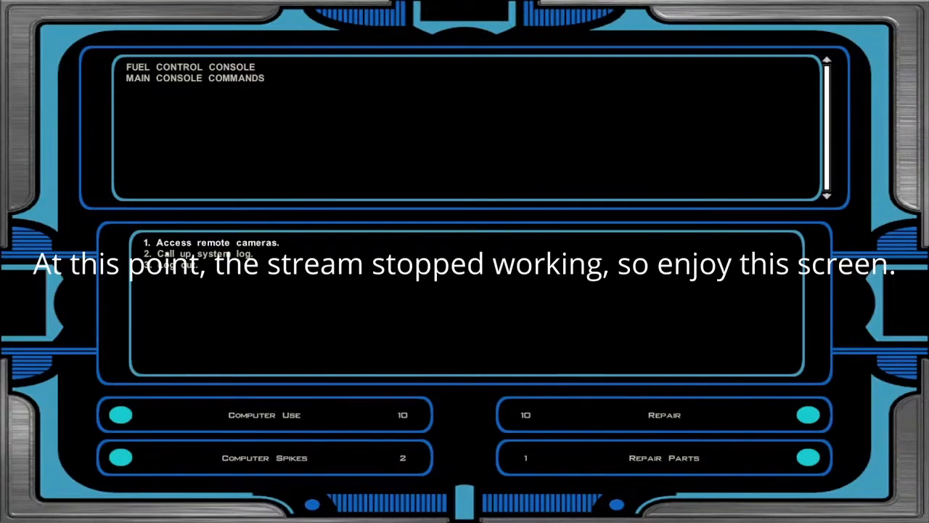
pyautogui.moveTo(194, 299)
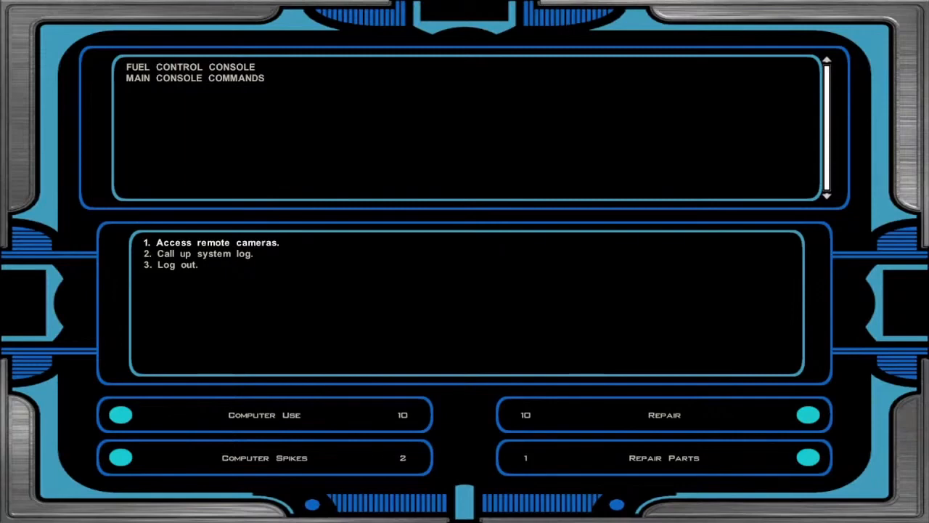
pyautogui.moveTo(167, 477)
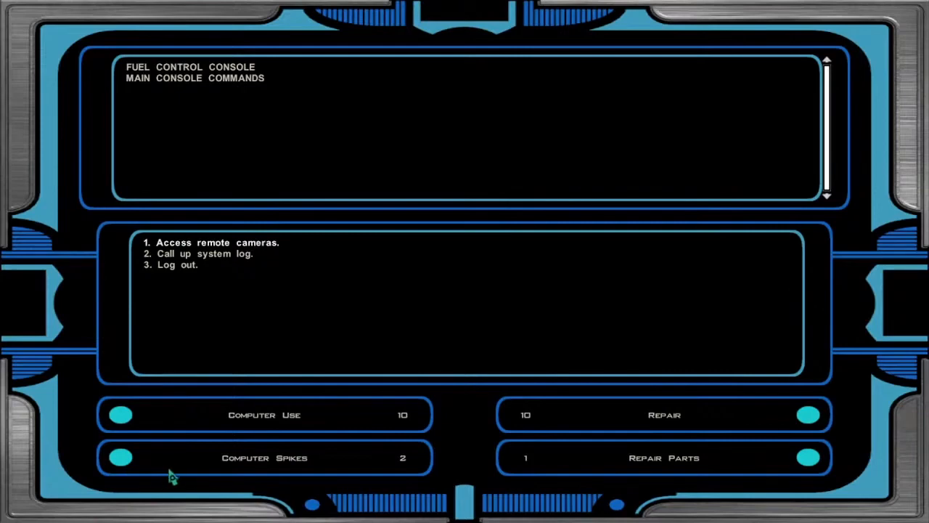
pyautogui.moveTo(181, 481)
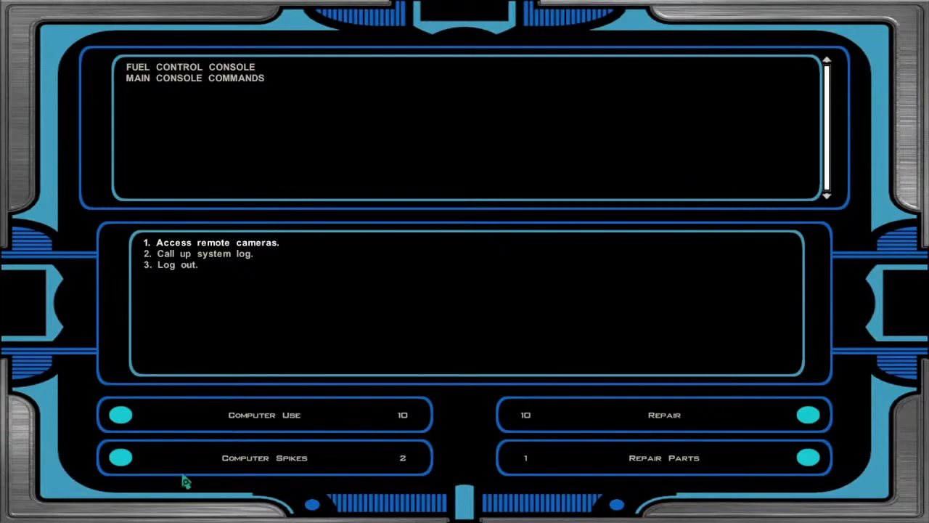
pyautogui.moveTo(191, 472)
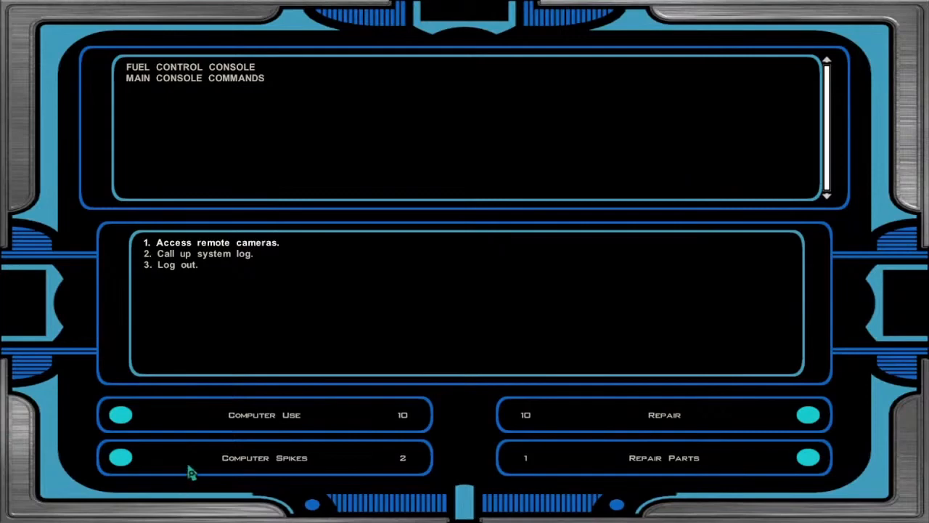
pyautogui.moveTo(214, 485)
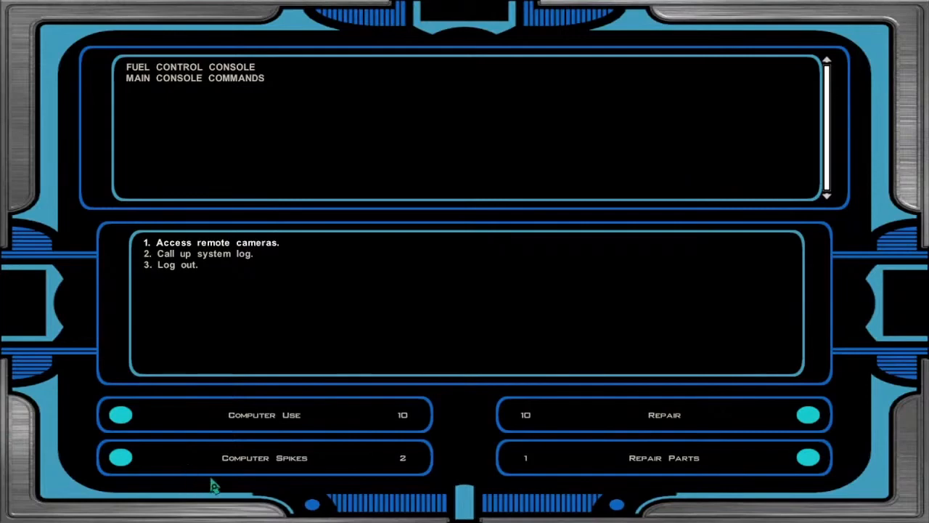
pyautogui.moveTo(211, 473)
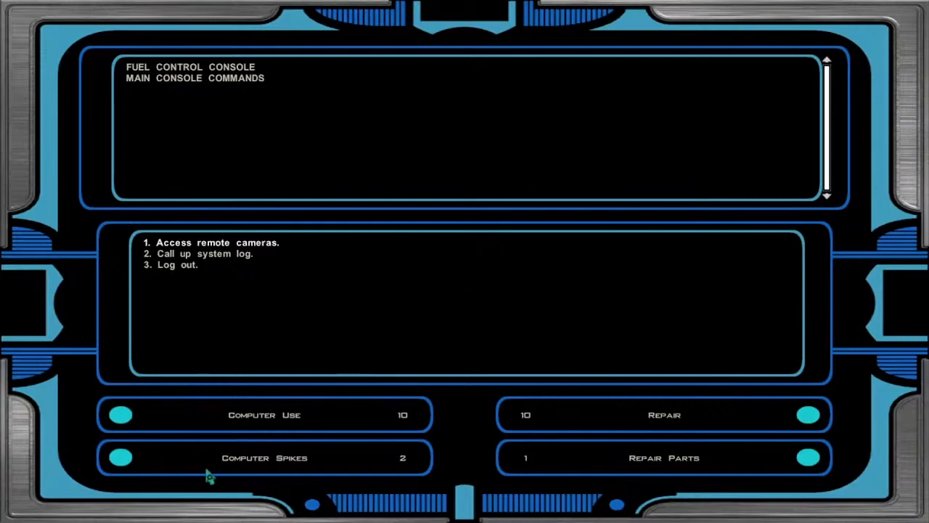
pyautogui.moveTo(201, 489)
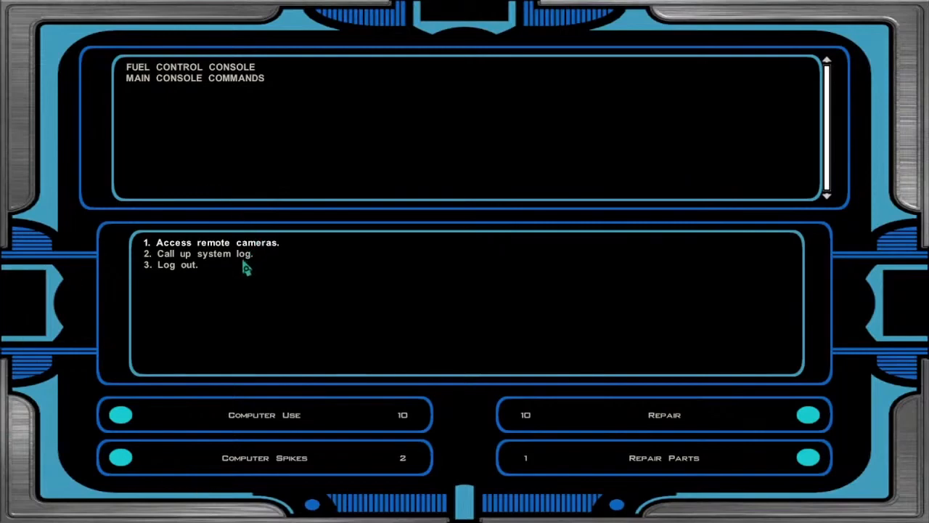
pyautogui.moveTo(251, 252)
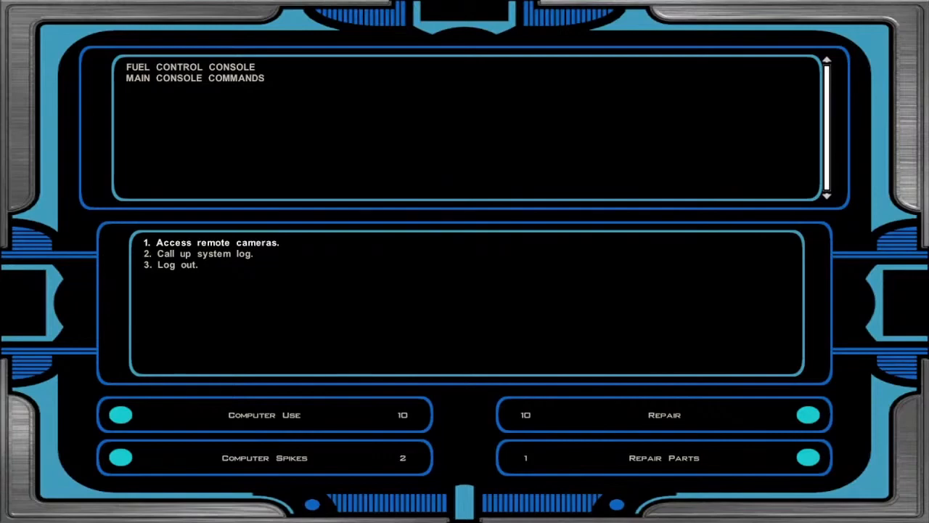
pyautogui.moveTo(167, 294)
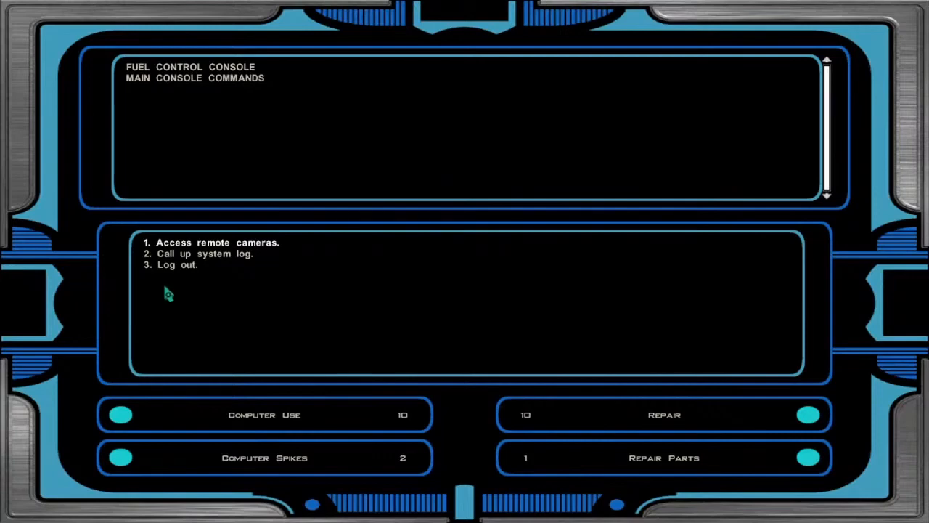
pyautogui.moveTo(149, 476)
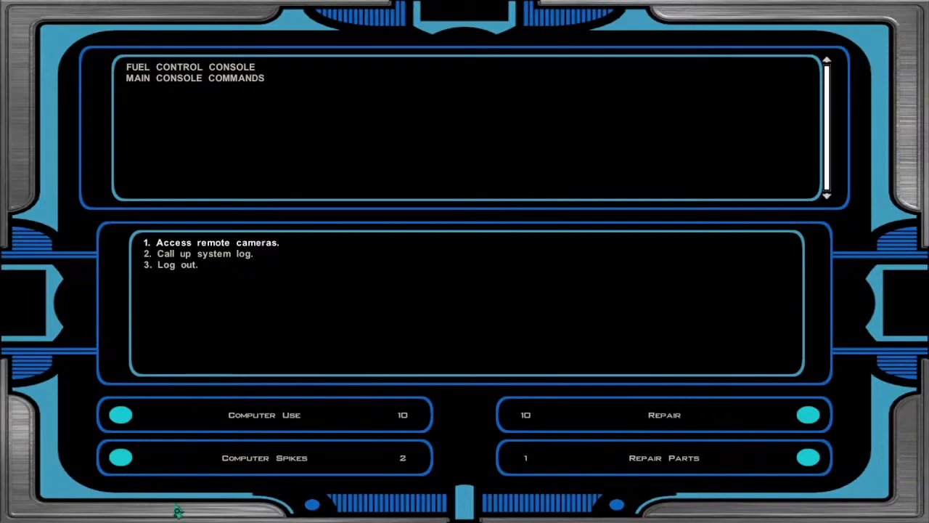
pyautogui.moveTo(242, 458)
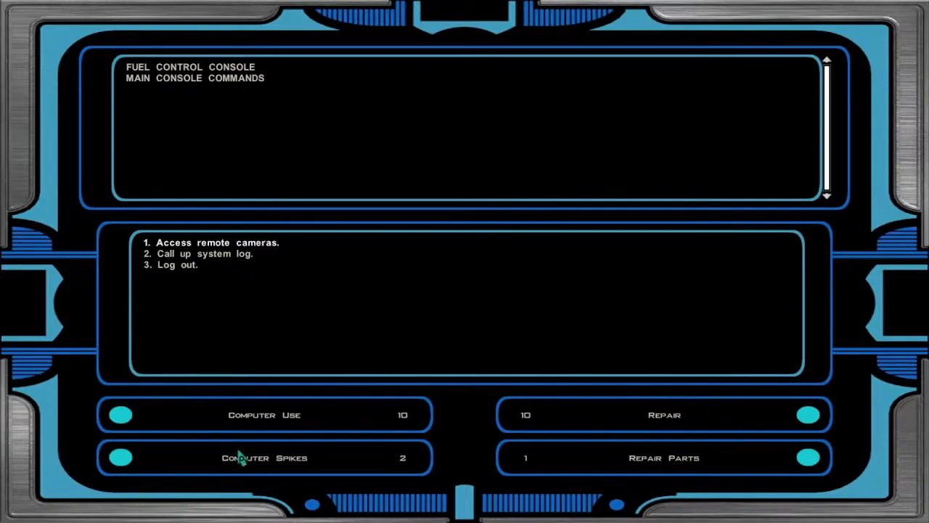
pyautogui.moveTo(232, 472)
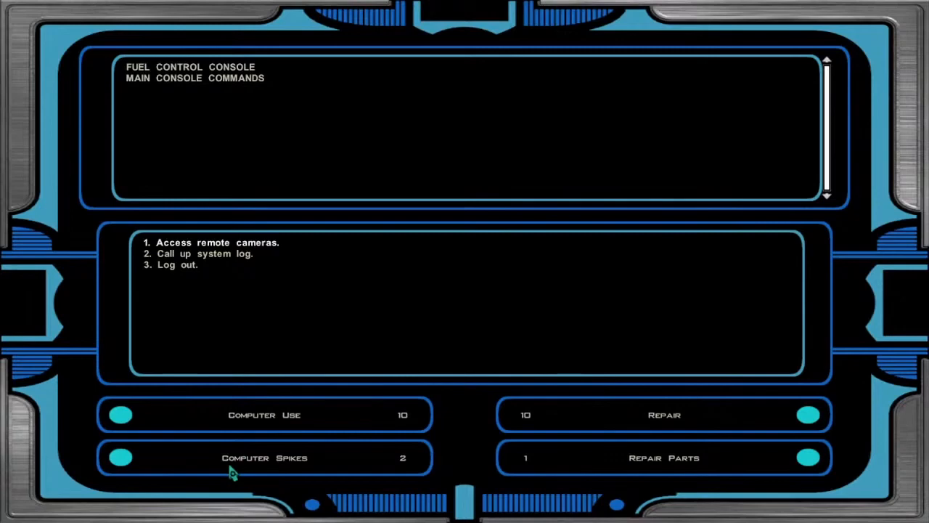
pyautogui.moveTo(220, 485)
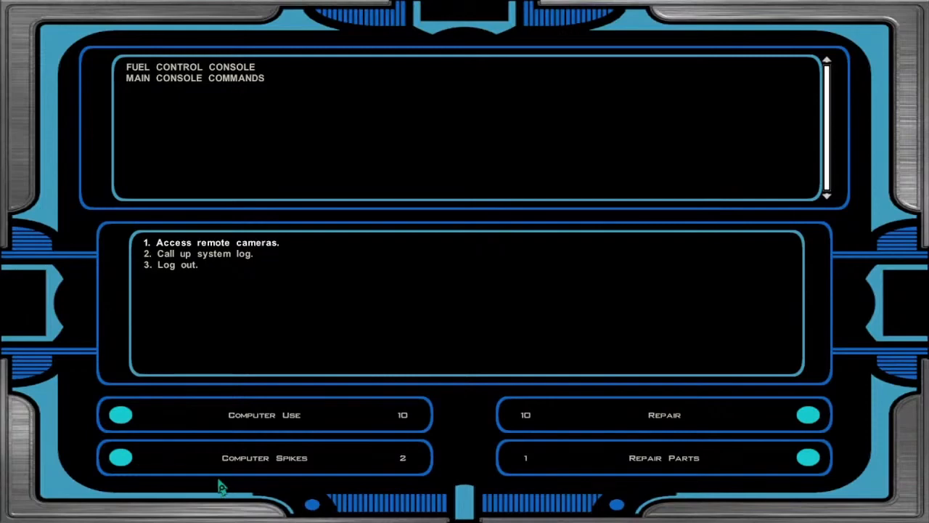
pyautogui.moveTo(284, 479)
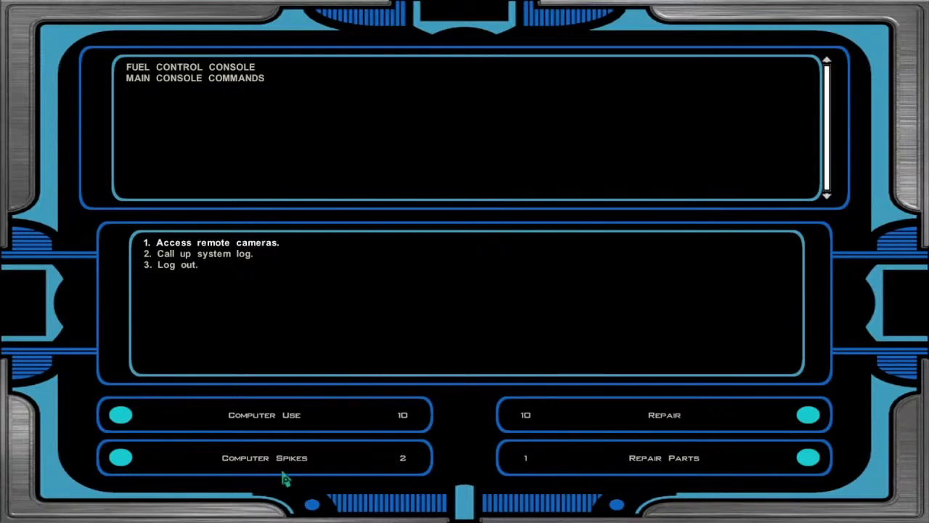
pyautogui.moveTo(286, 476)
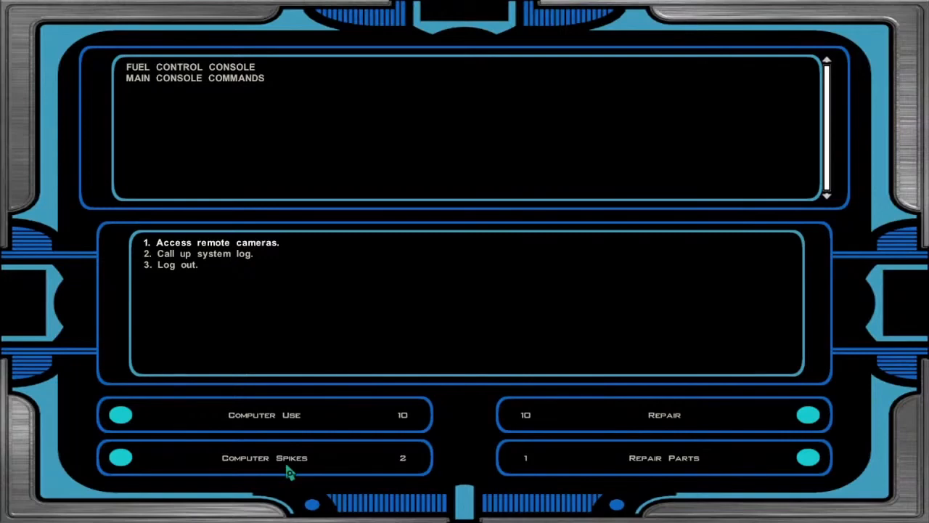
pyautogui.moveTo(486, 347)
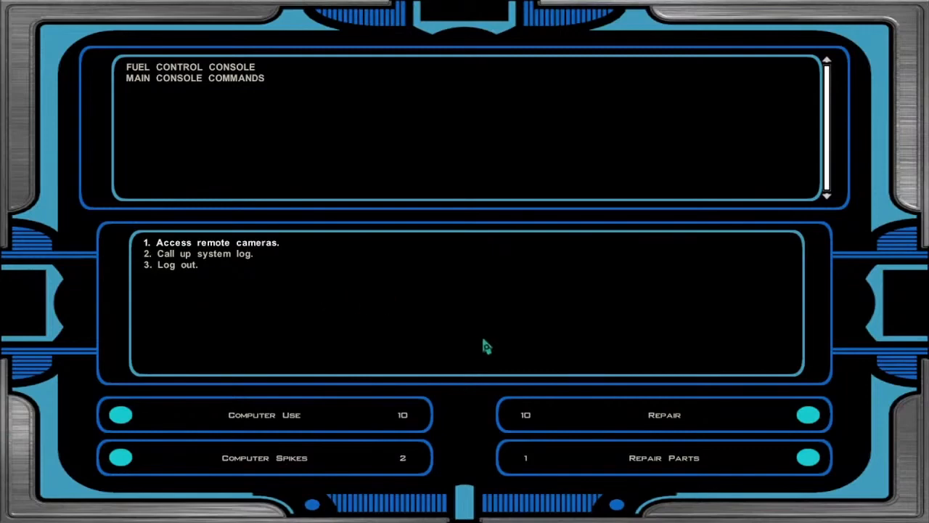
pyautogui.moveTo(592, 149)
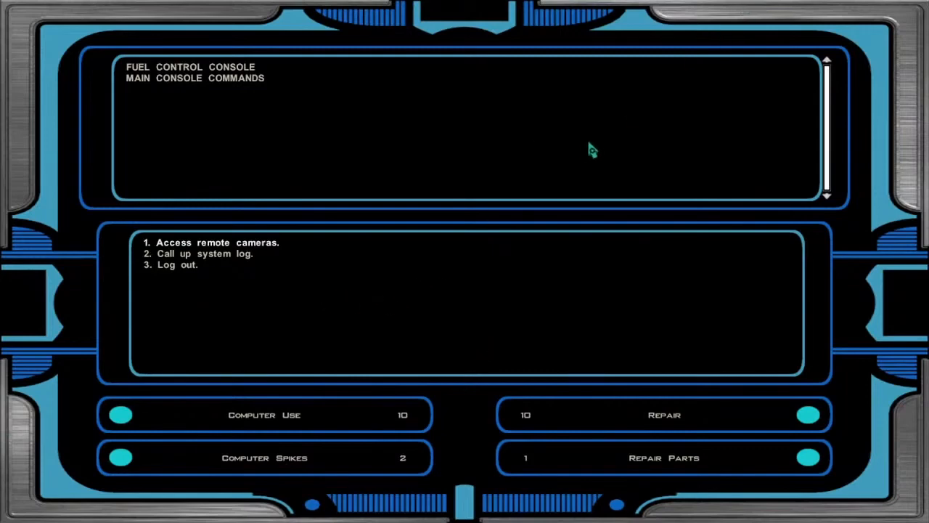
pyautogui.moveTo(294, 466)
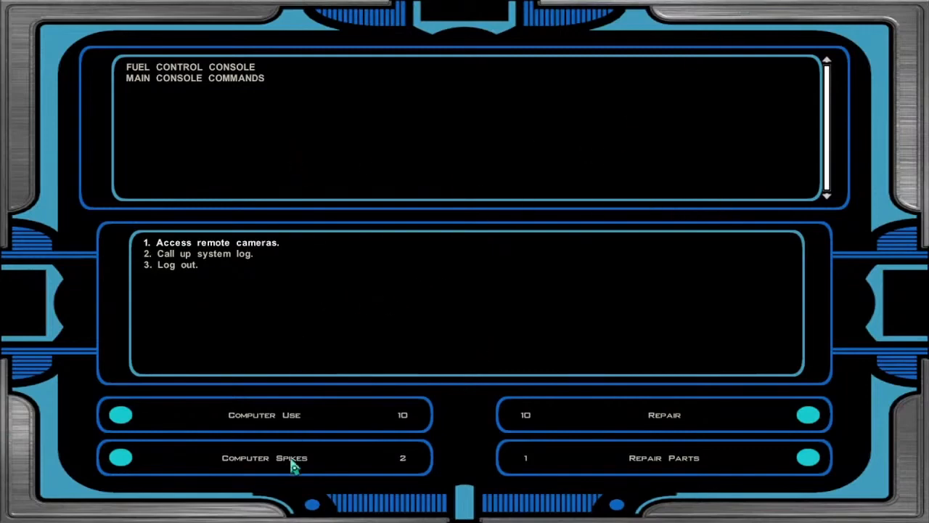
pyautogui.moveTo(646, 257)
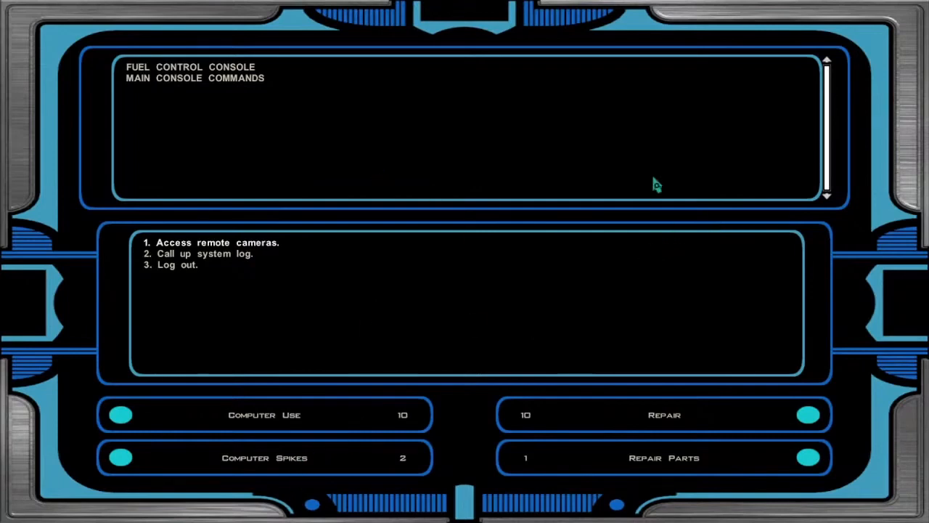
pyautogui.moveTo(558, 185)
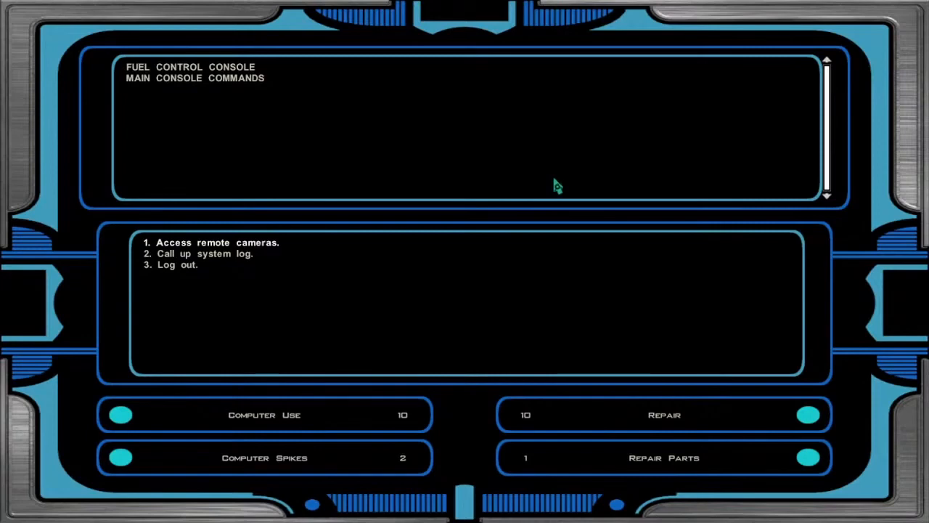
pyautogui.moveTo(407, 373)
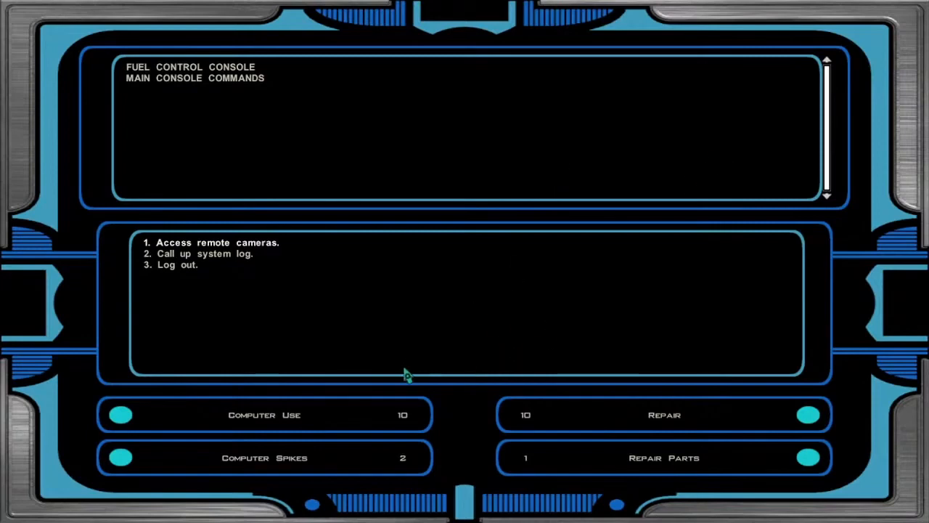
pyautogui.moveTo(138, 443)
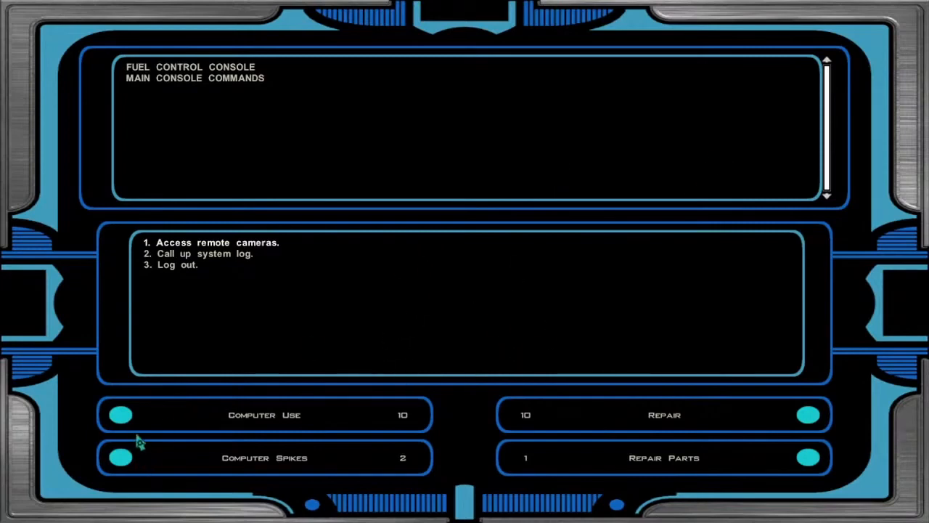
pyautogui.moveTo(159, 471)
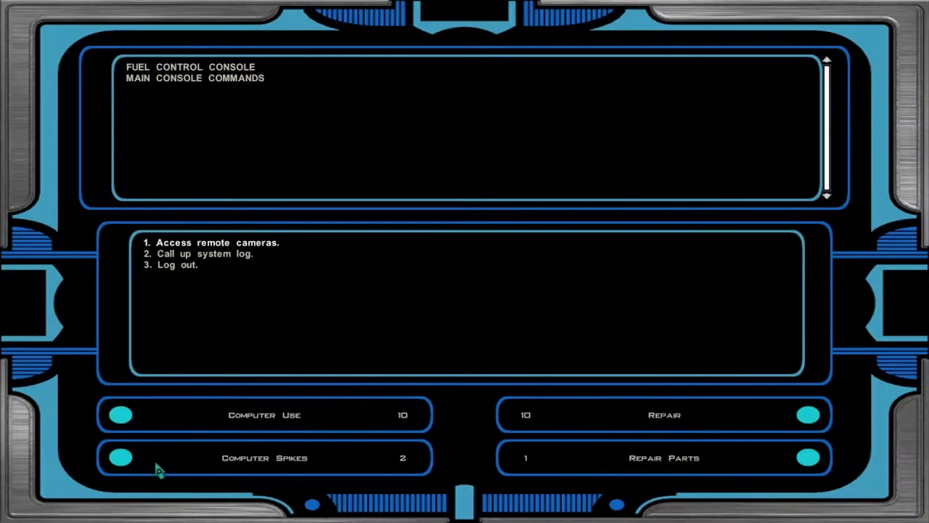
pyautogui.moveTo(166, 472)
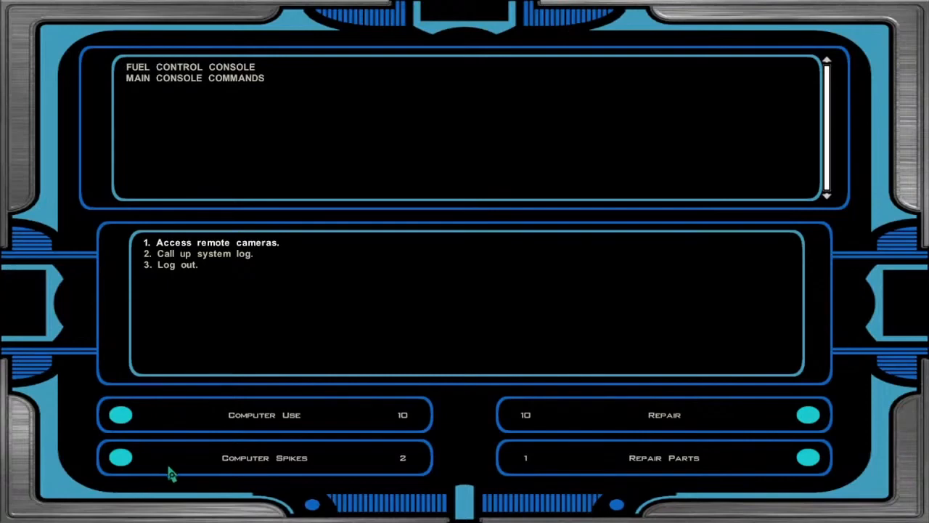
pyautogui.moveTo(185, 471)
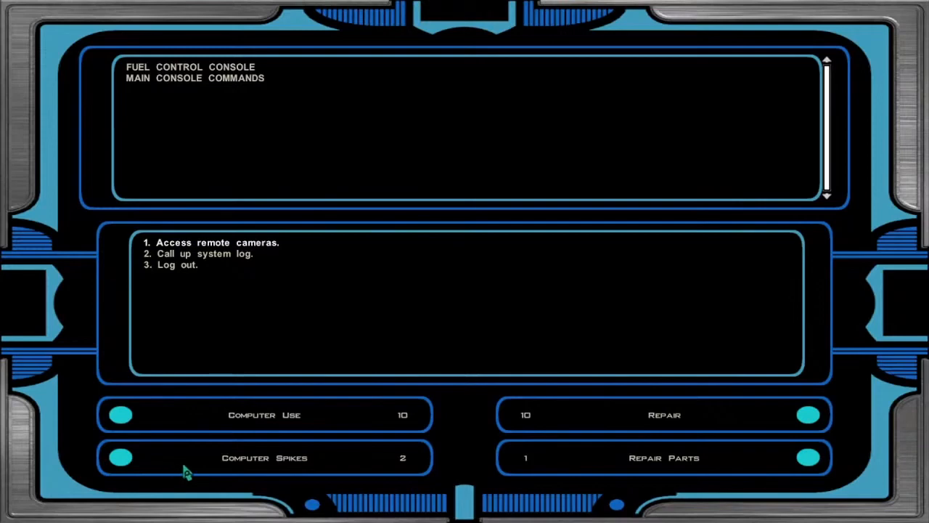
pyautogui.moveTo(201, 475)
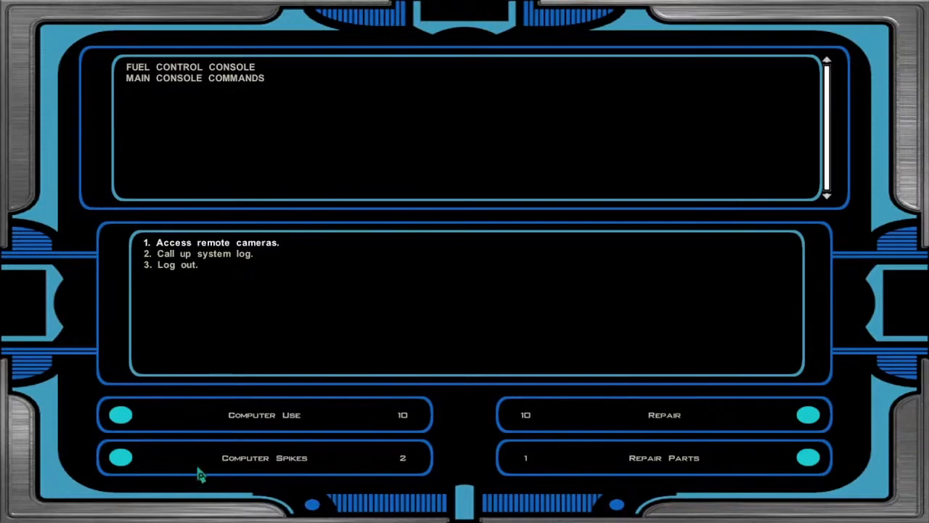
pyautogui.moveTo(212, 469)
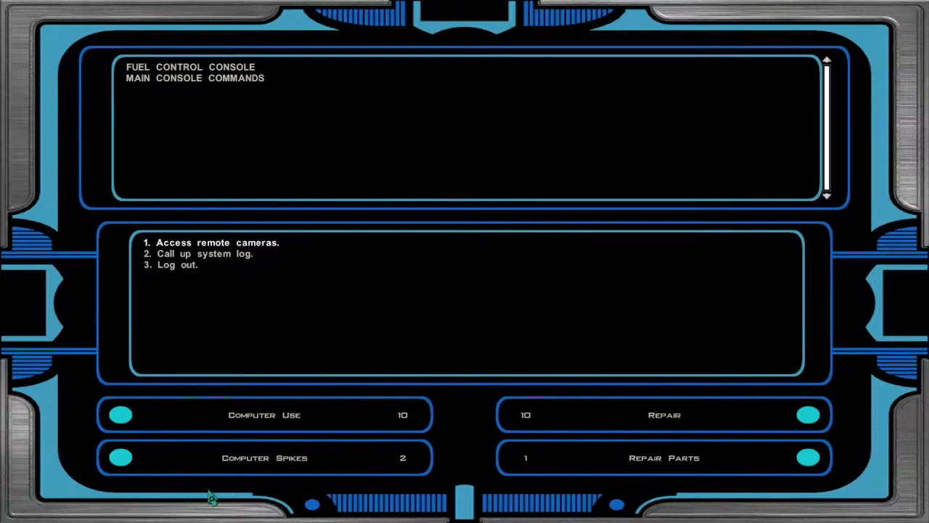
pyautogui.moveTo(194, 501)
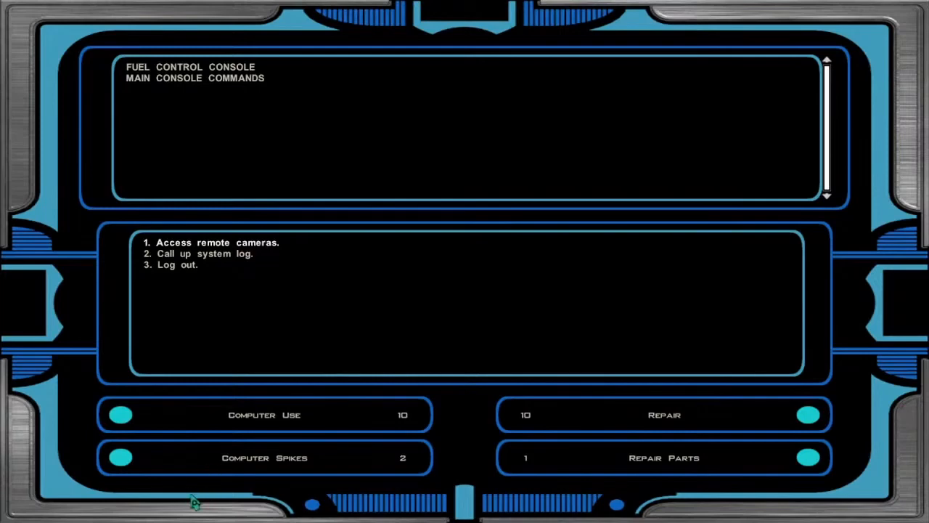
pyautogui.moveTo(194, 474)
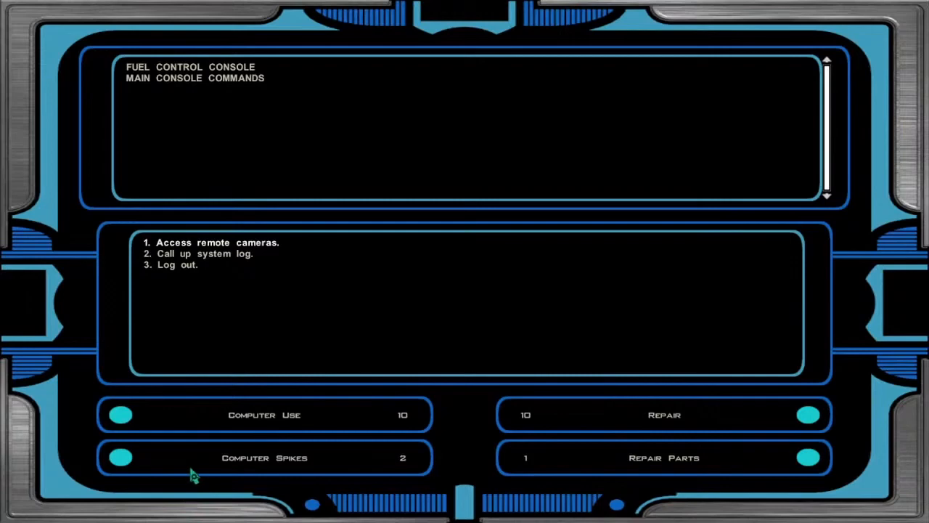
pyautogui.moveTo(210, 477)
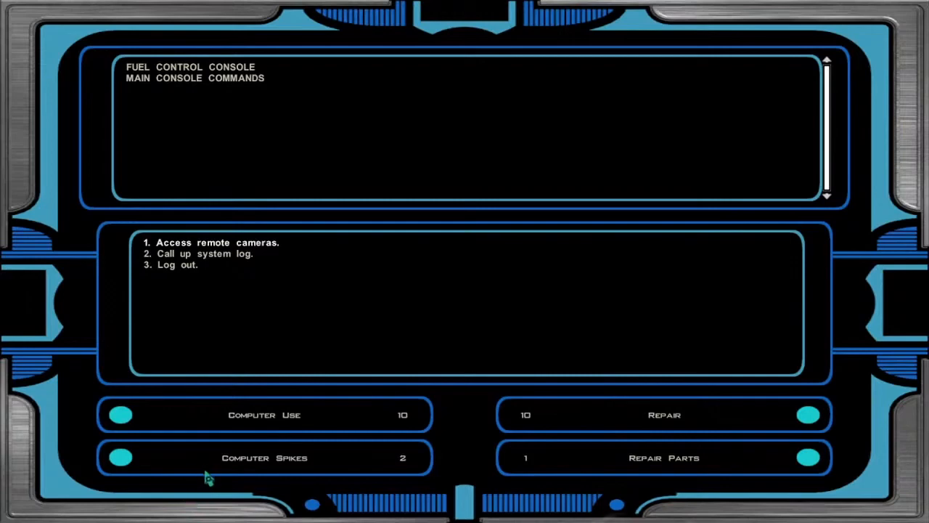
pyautogui.moveTo(179, 473)
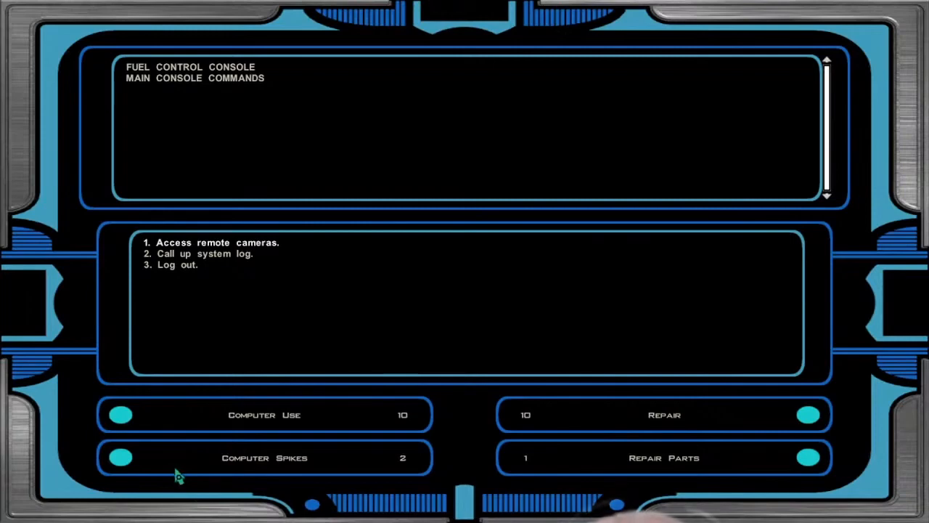
pyautogui.moveTo(189, 479)
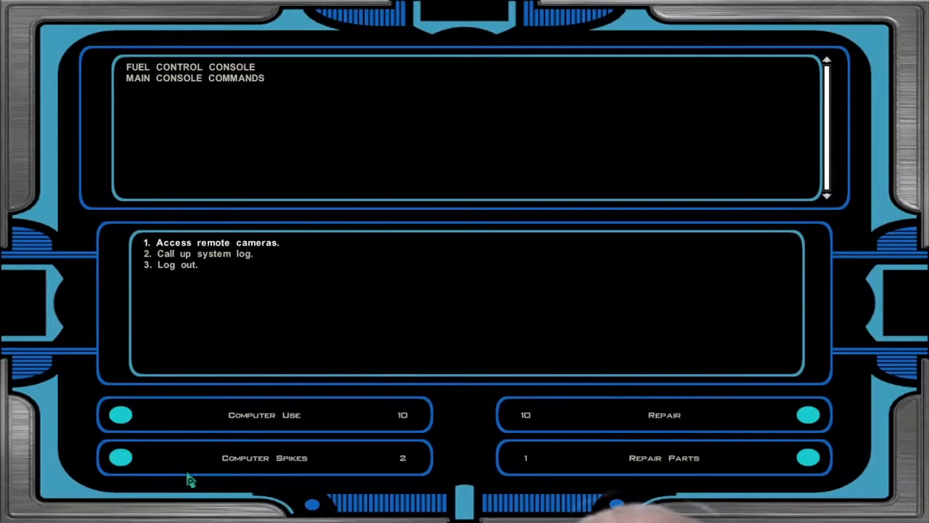
pyautogui.moveTo(489, 319)
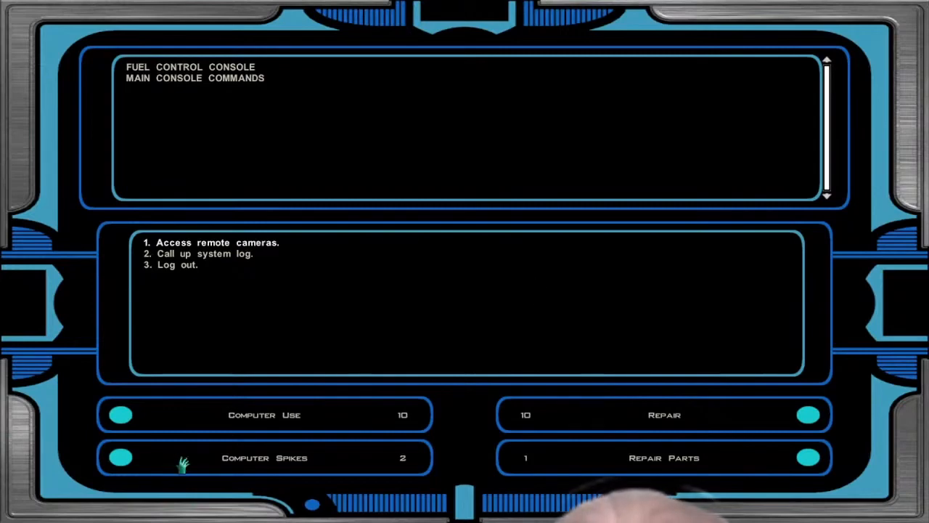
pyautogui.moveTo(317, 252)
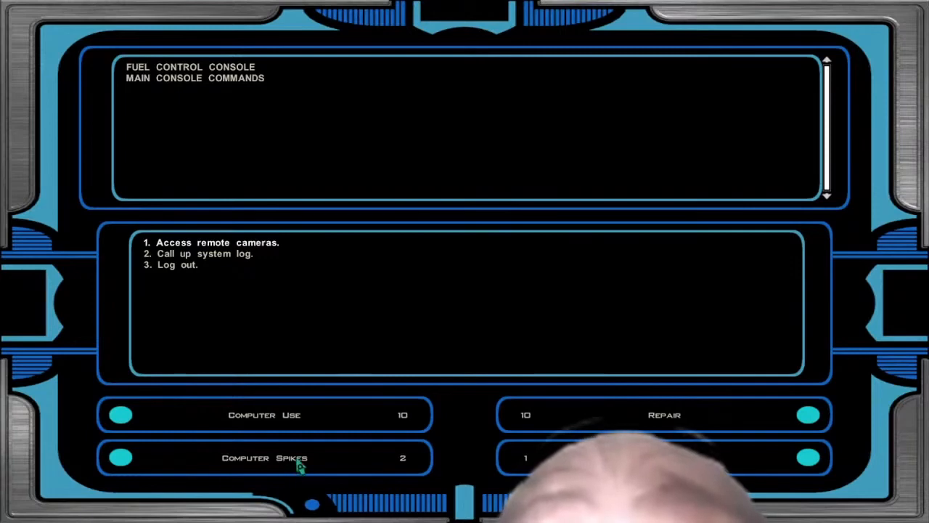
pyautogui.moveTo(277, 432)
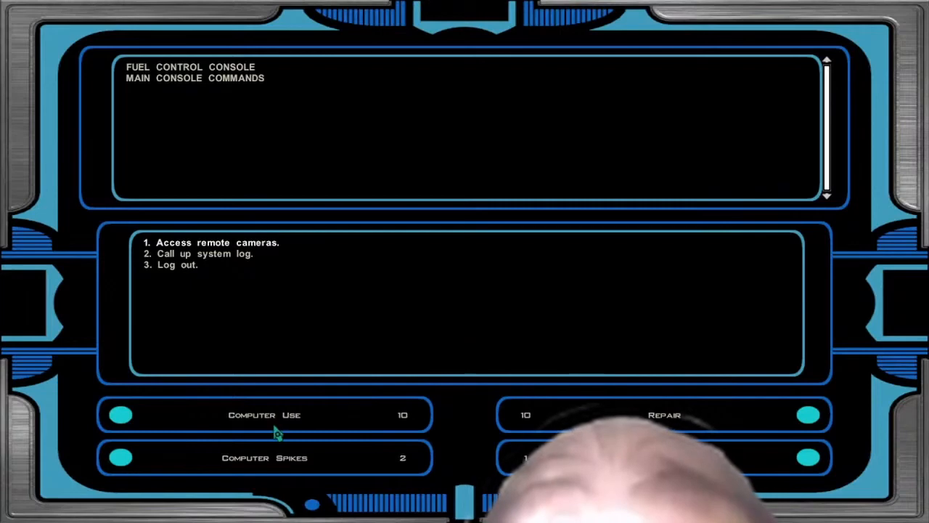
pyautogui.moveTo(263, 448)
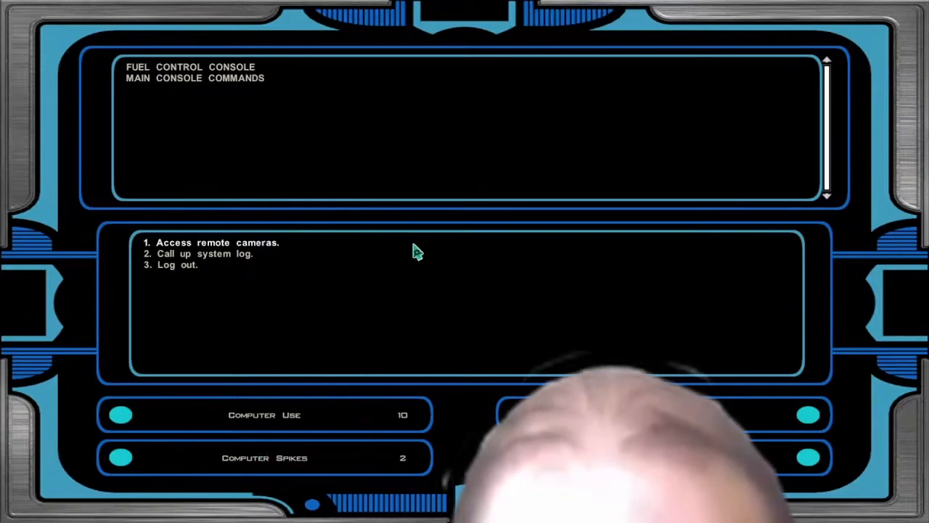
pyautogui.moveTo(419, 243)
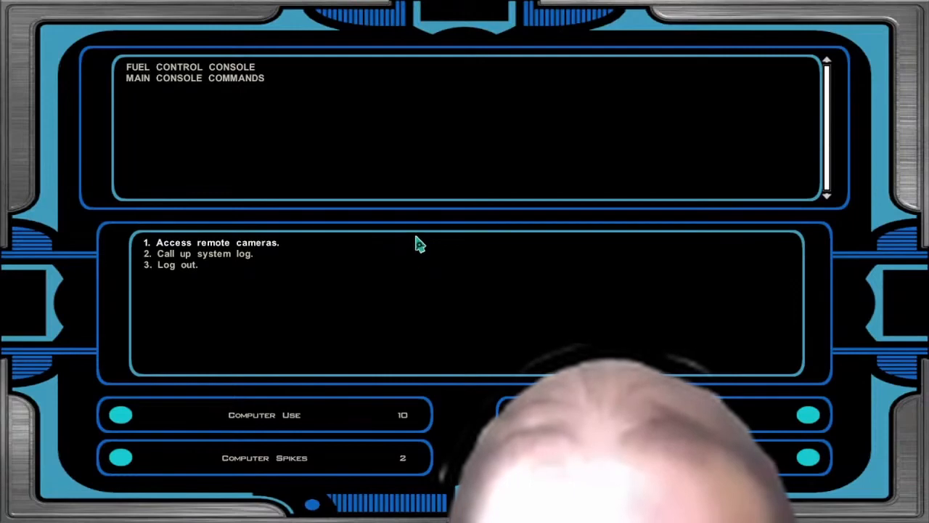
pyautogui.moveTo(392, 209)
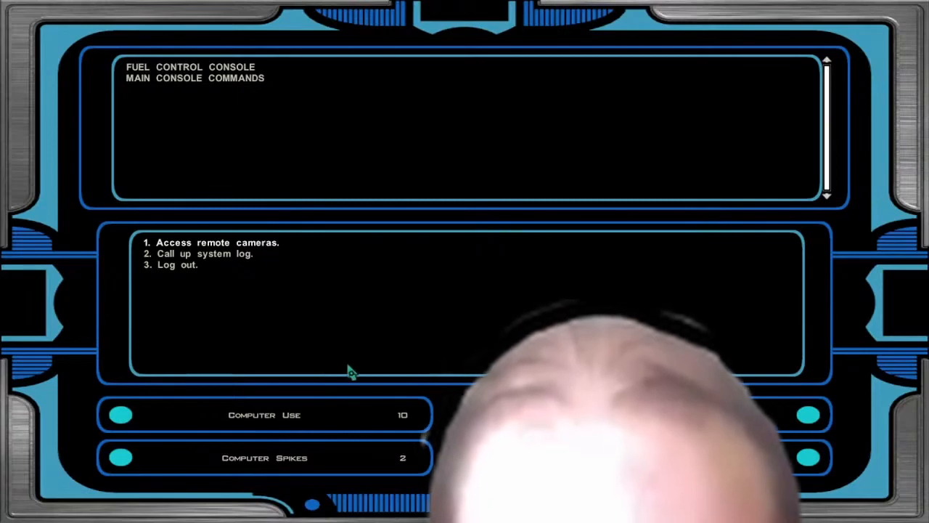
pyautogui.moveTo(496, 329)
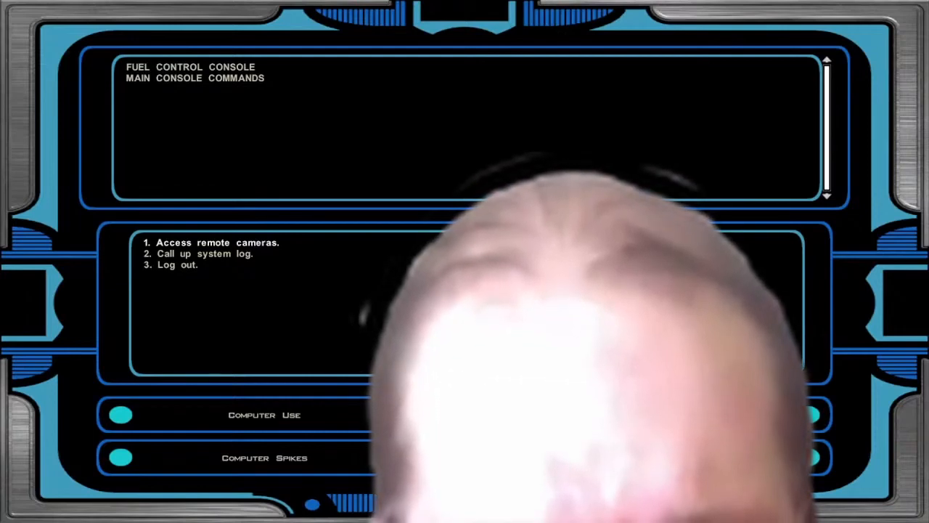
pyautogui.moveTo(374, 309)
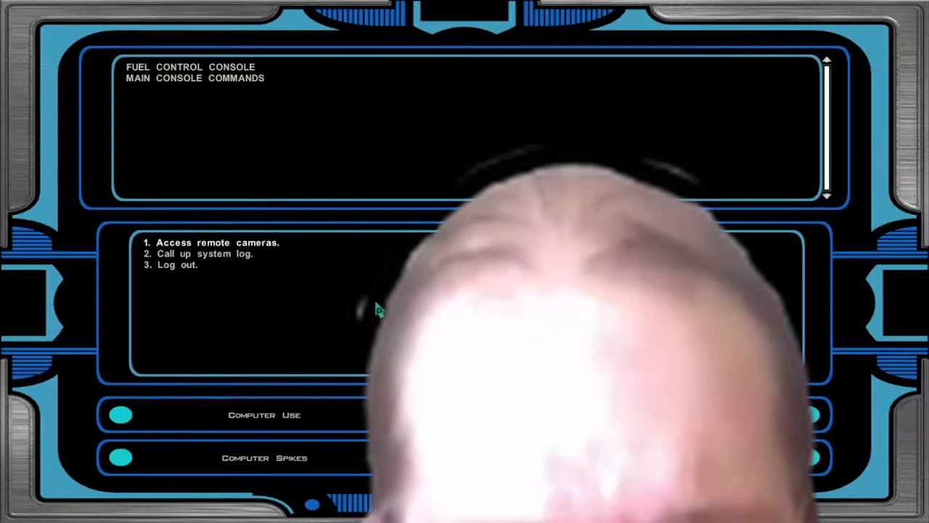